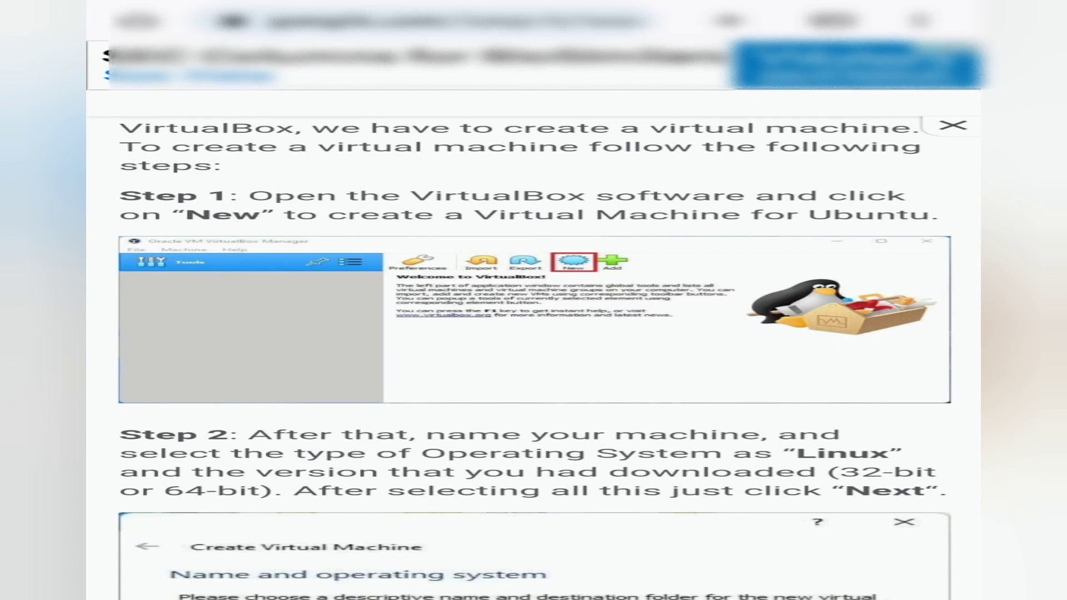
Load the Ubuntu 20.04.4 desktop ISO into the optical drive, save settings, and boot the VM.
scroll("down", 3)
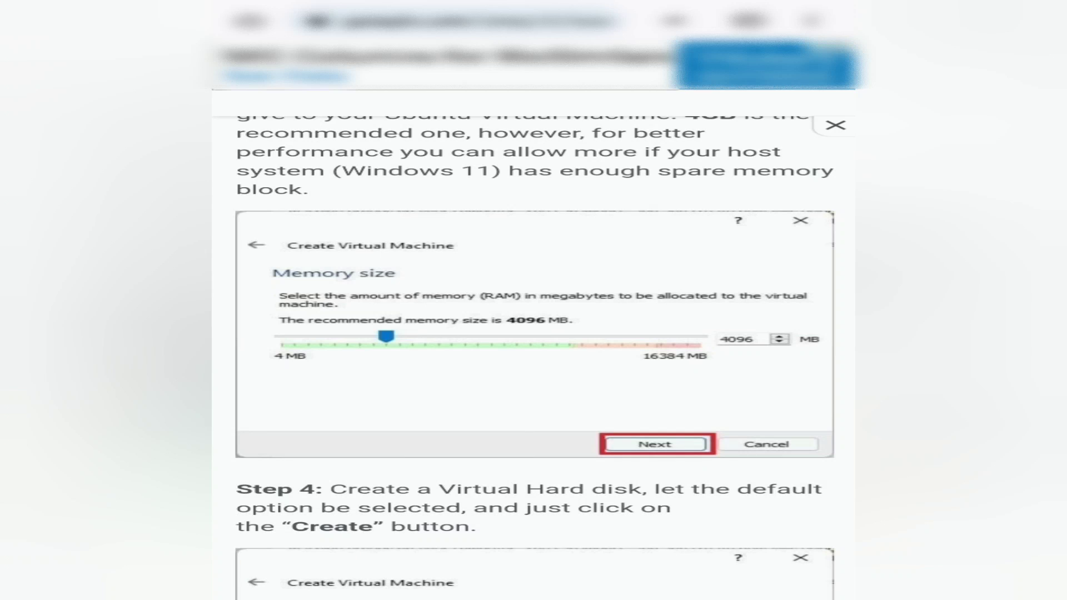
scroll("down", 3)
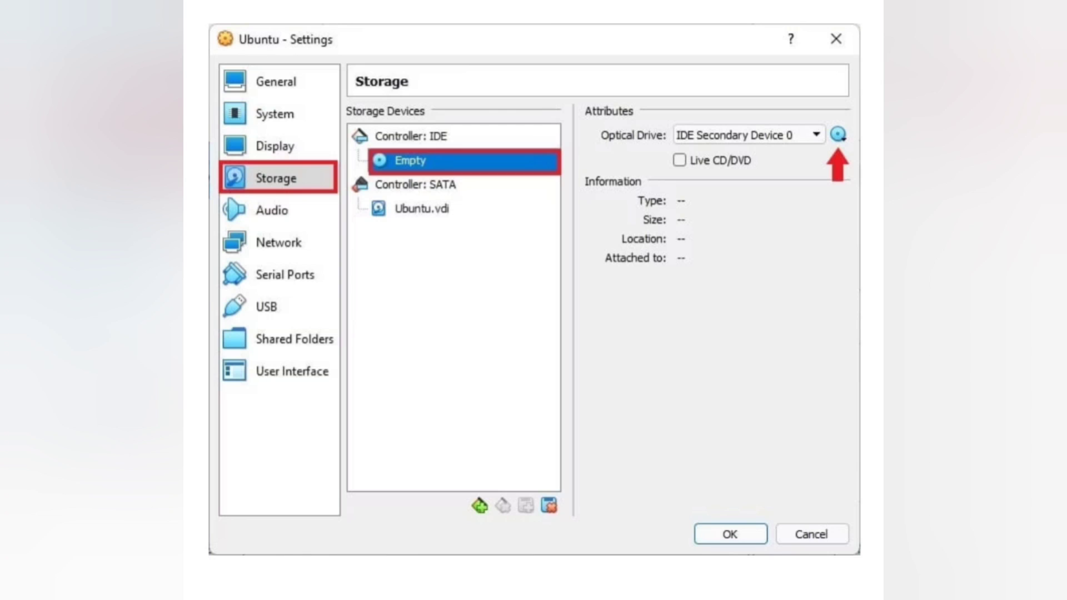
left_click(836, 134)
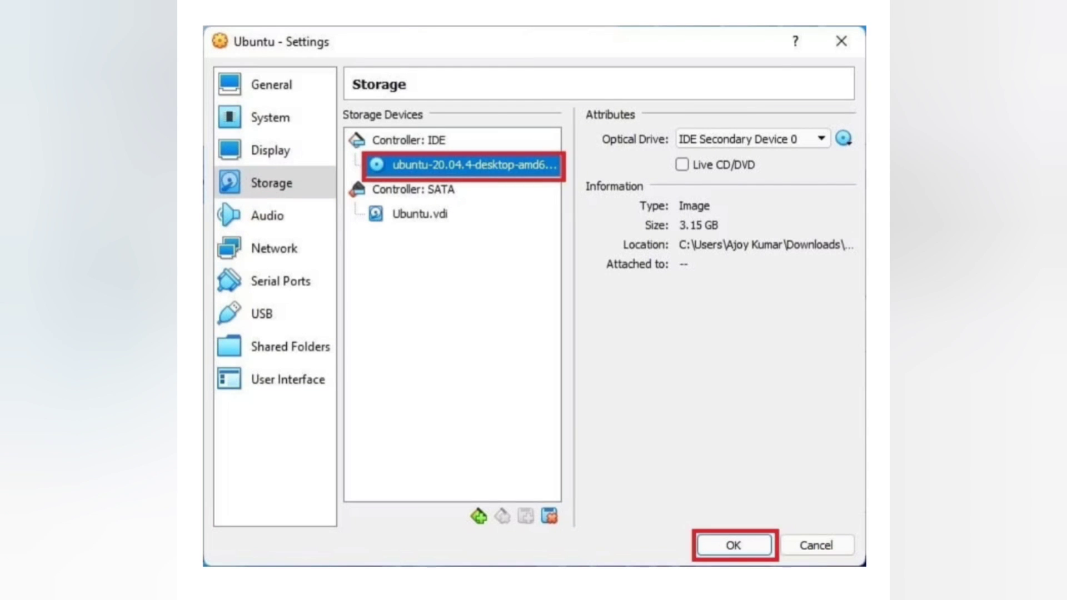
left_click(732, 544)
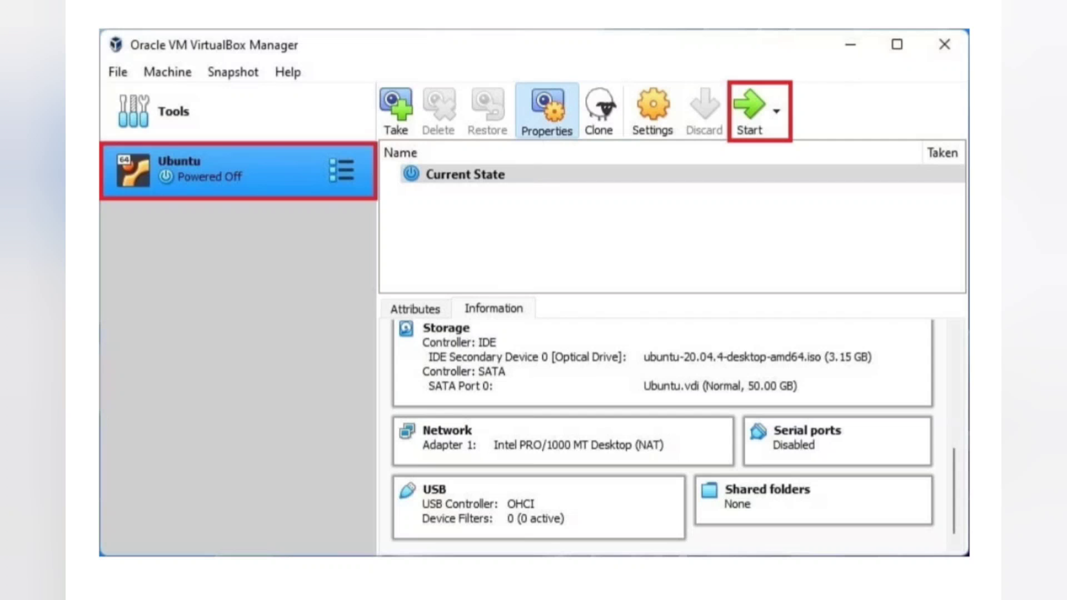
left_click(748, 109)
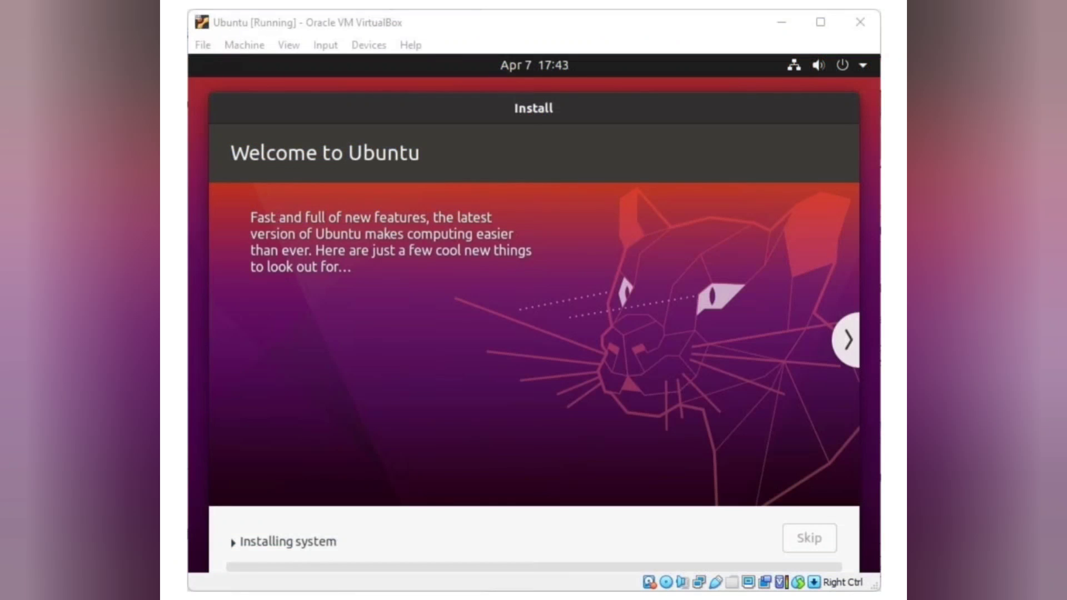